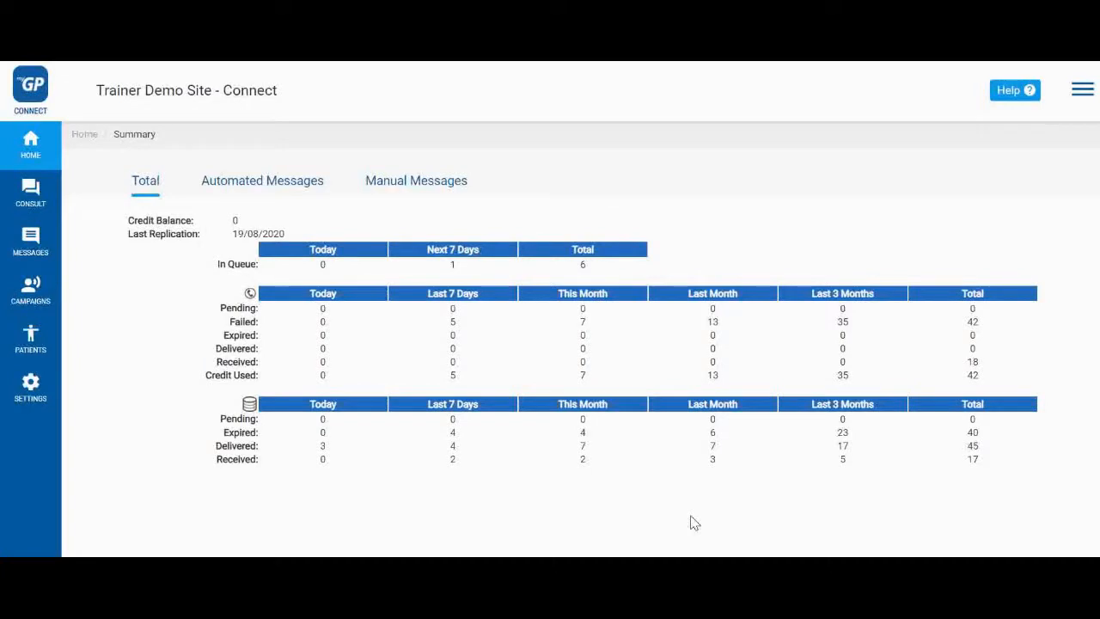
pyautogui.moveTo(64, 407)
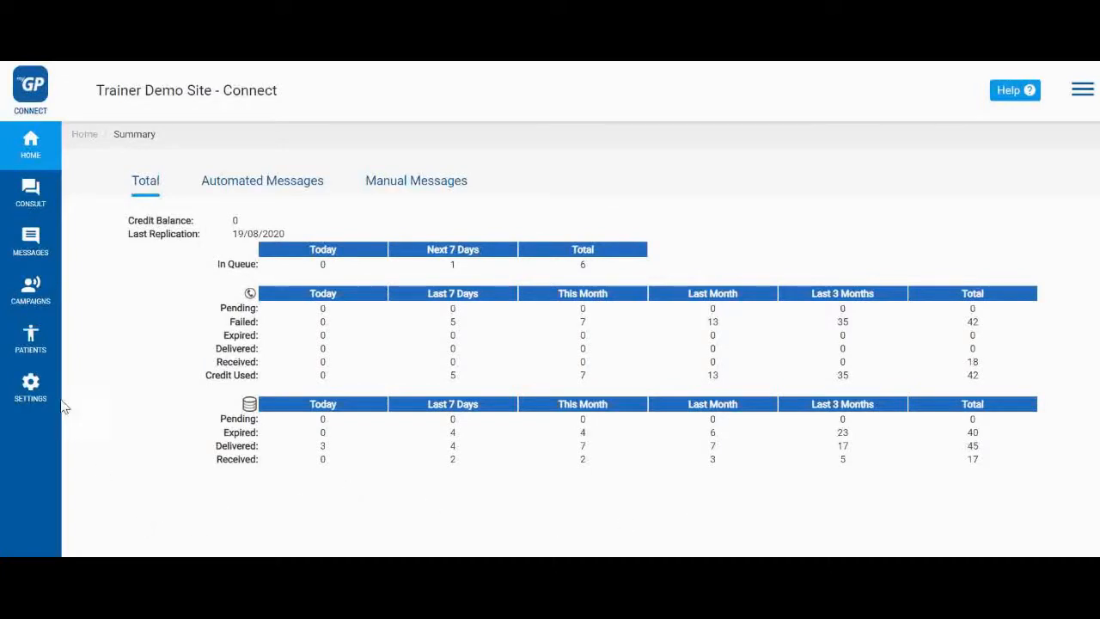
# - Open the Settings menu from the sidebar of the summary dashboard
pyautogui.click(30, 387)
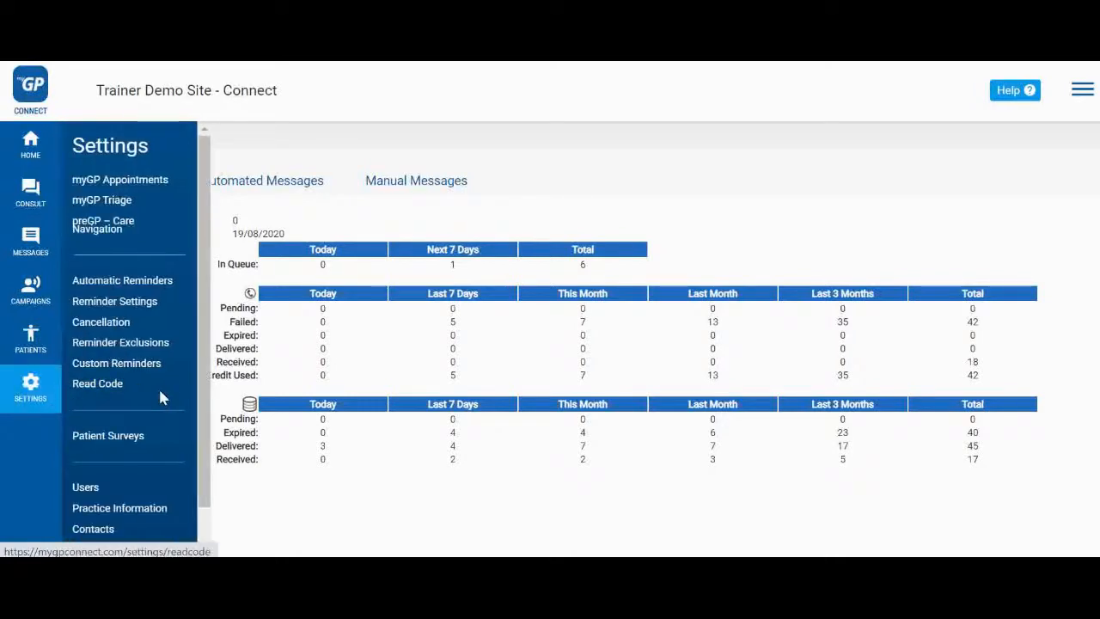
# - Go to the Users settings page listing practice users and their roles
pyautogui.click(85, 487)
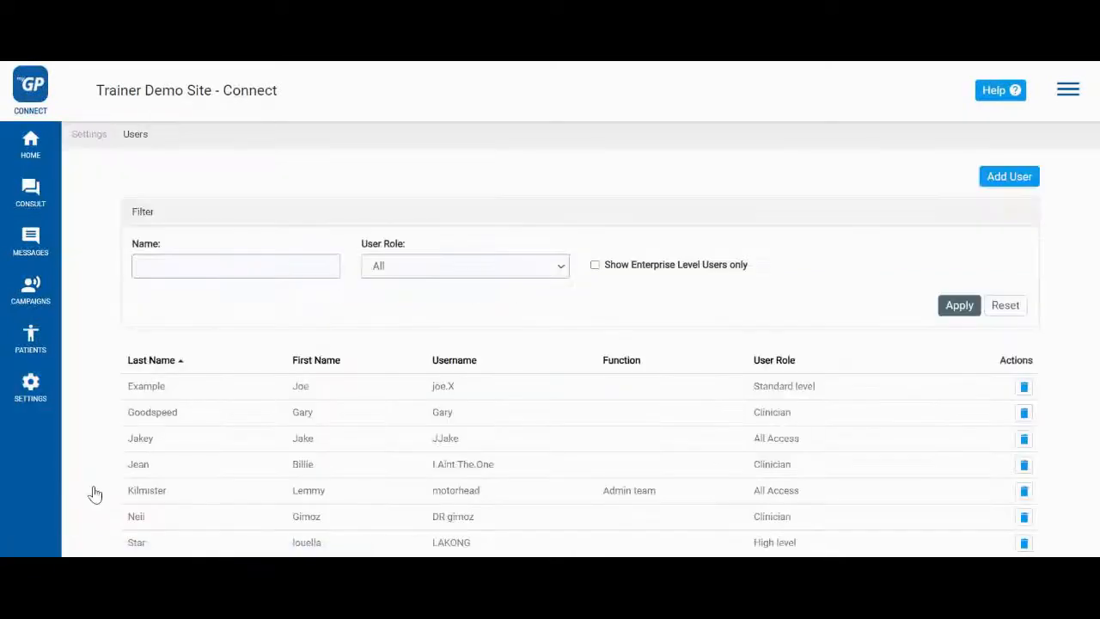
pyautogui.moveTo(1078, 307)
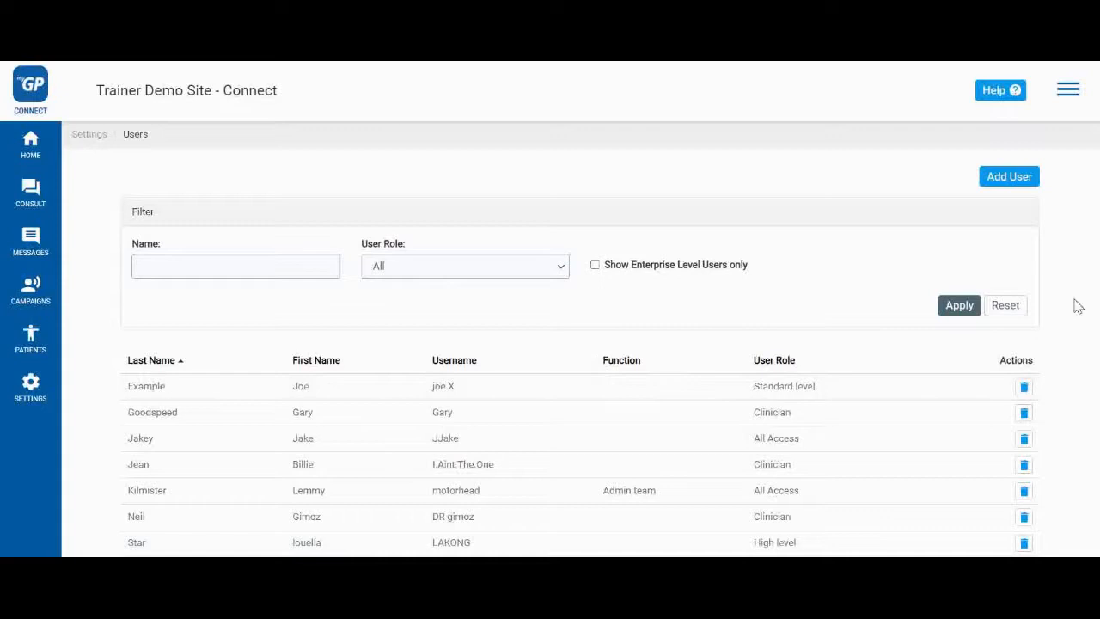
pyautogui.moveTo(1089, 336)
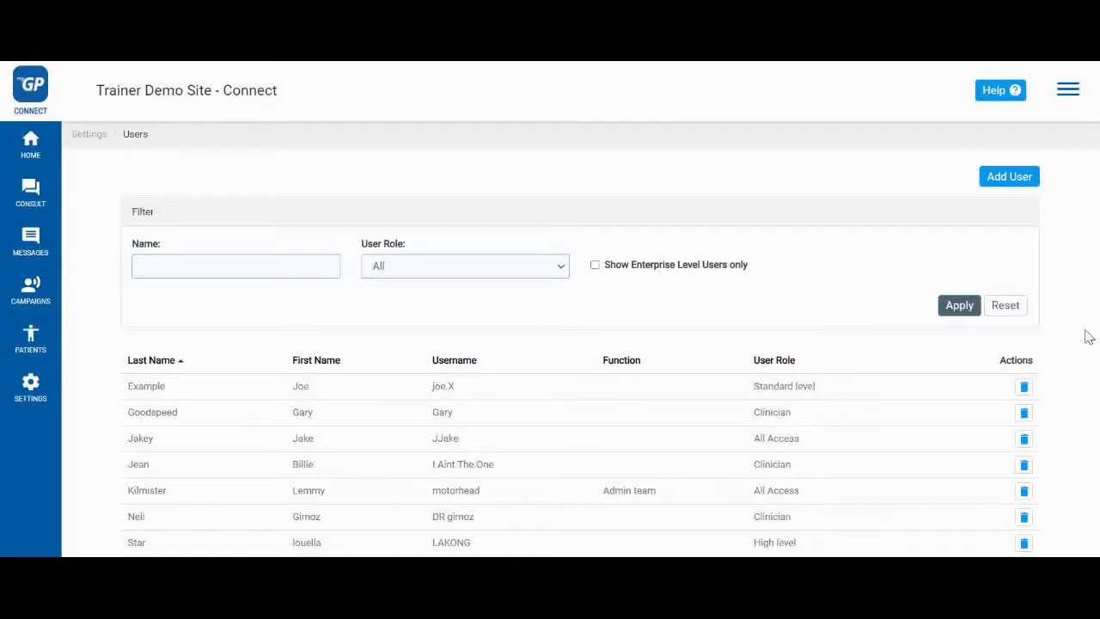
pyautogui.moveTo(501, 381)
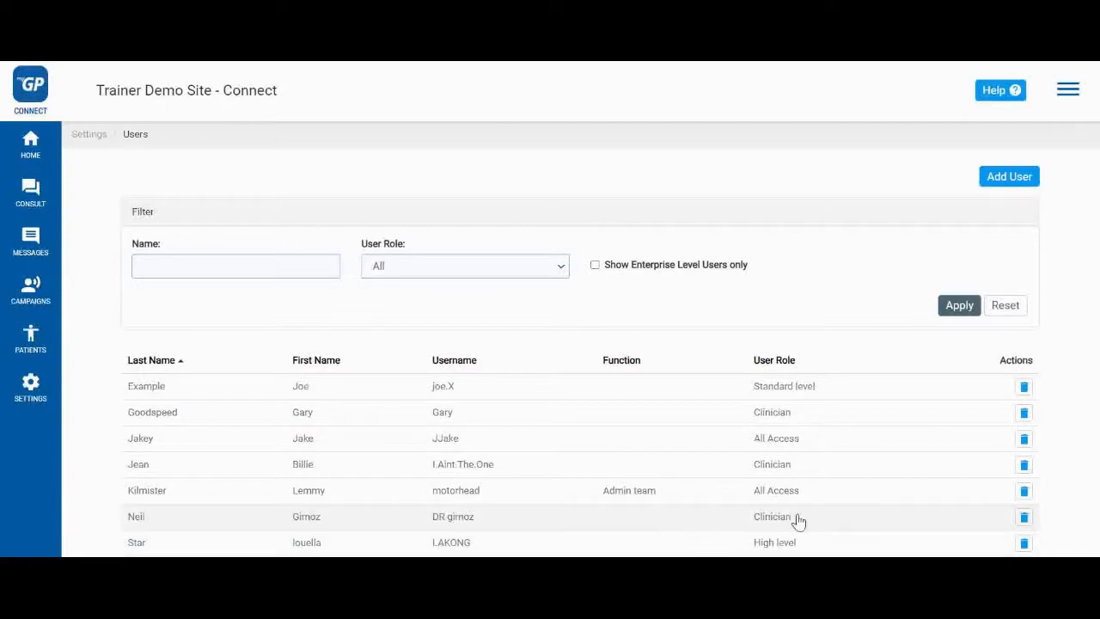
pyautogui.moveTo(868, 329)
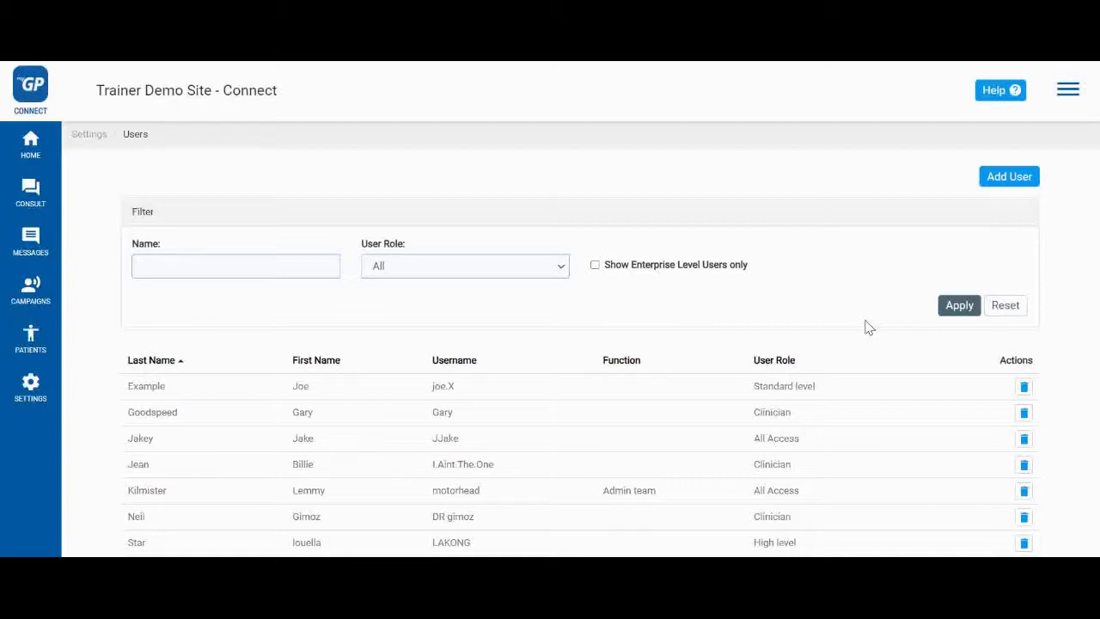
pyautogui.moveTo(960, 355)
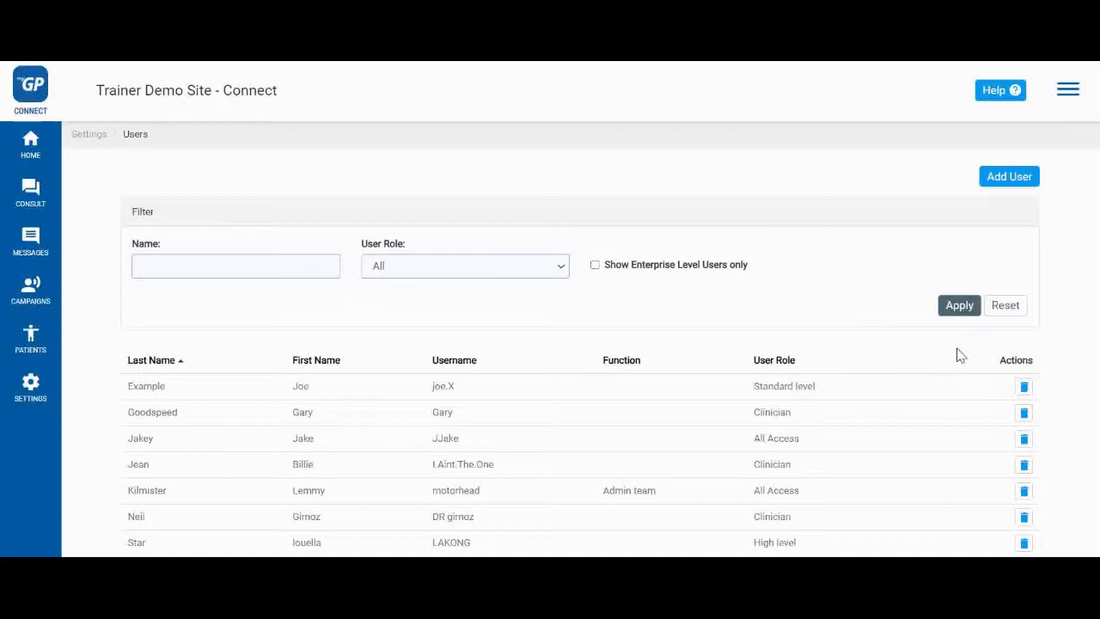
pyautogui.moveTo(1076, 177)
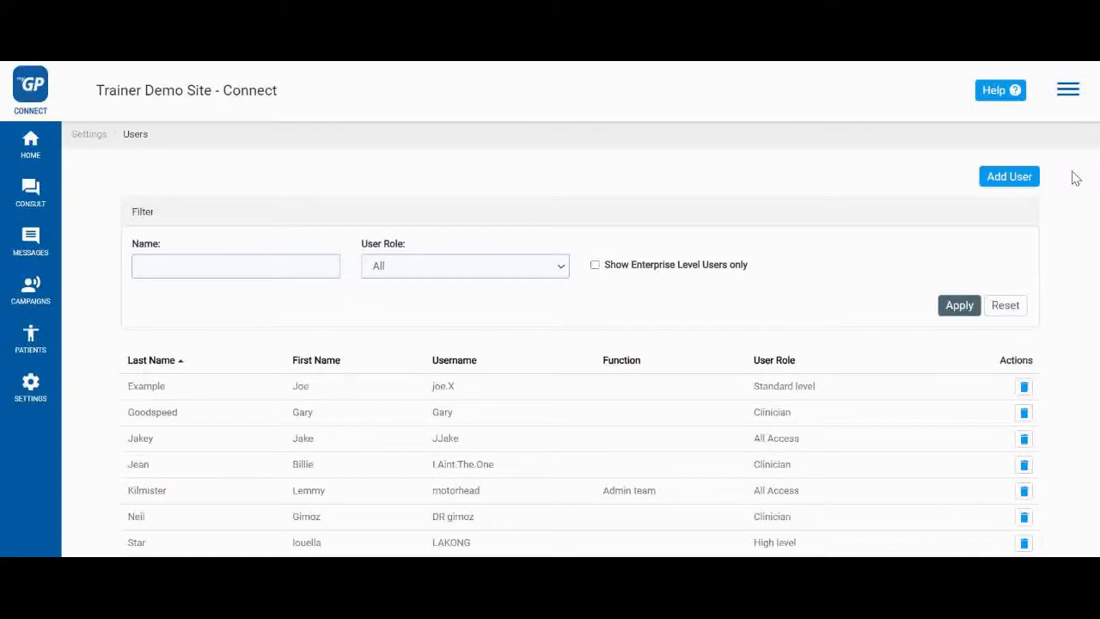
# - Start a new user with username johndoe, first name John and last name Doe
pyautogui.click(1009, 176)
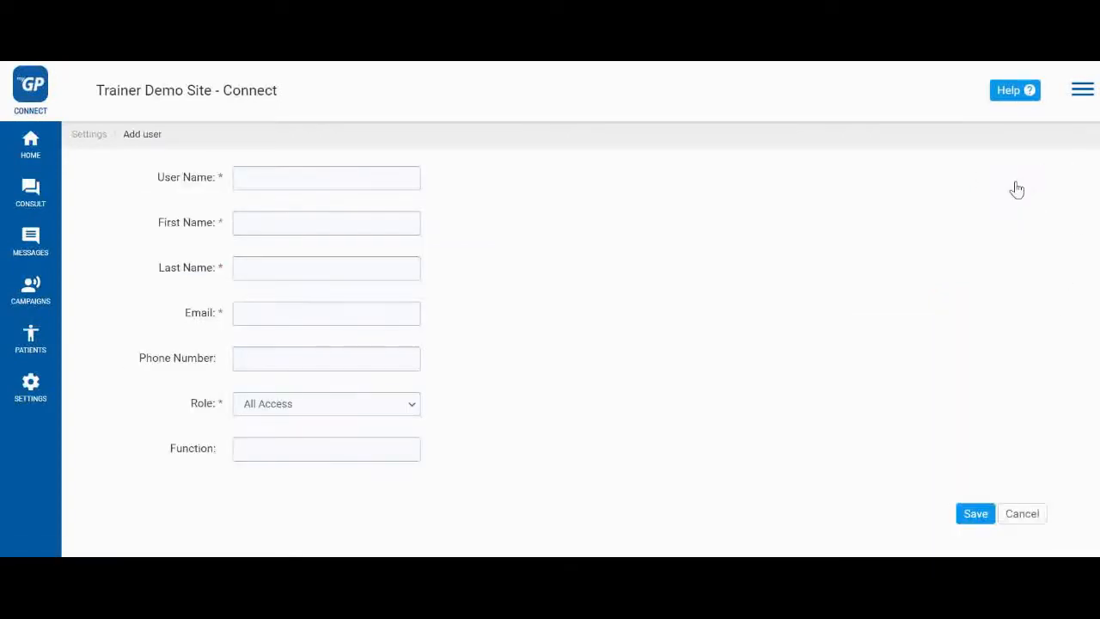
pyautogui.moveTo(500, 335)
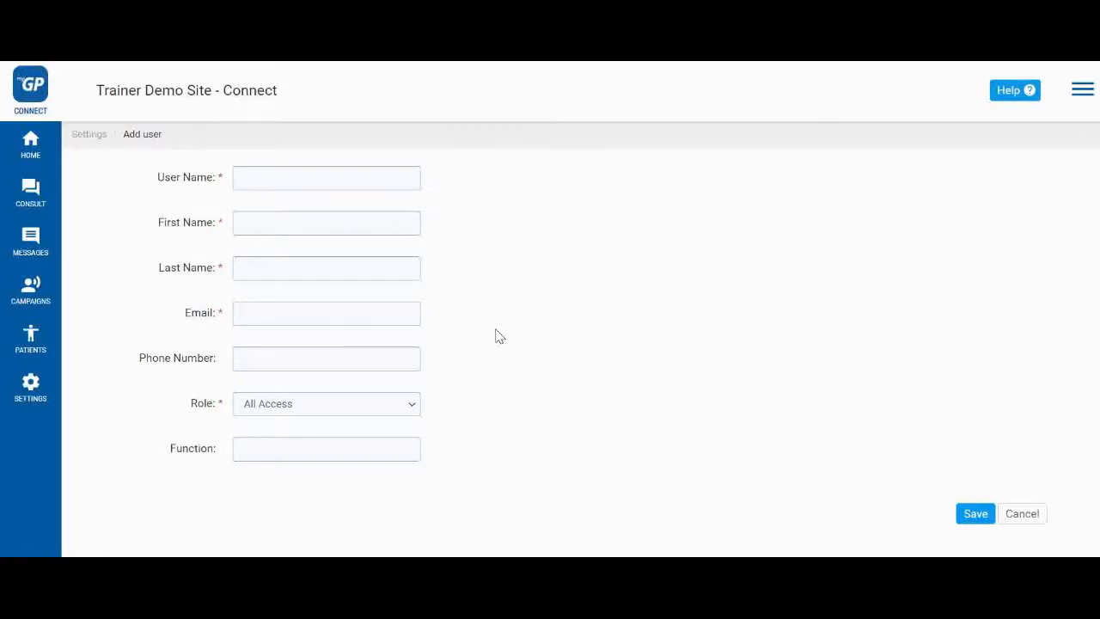
pyautogui.moveTo(310, 96)
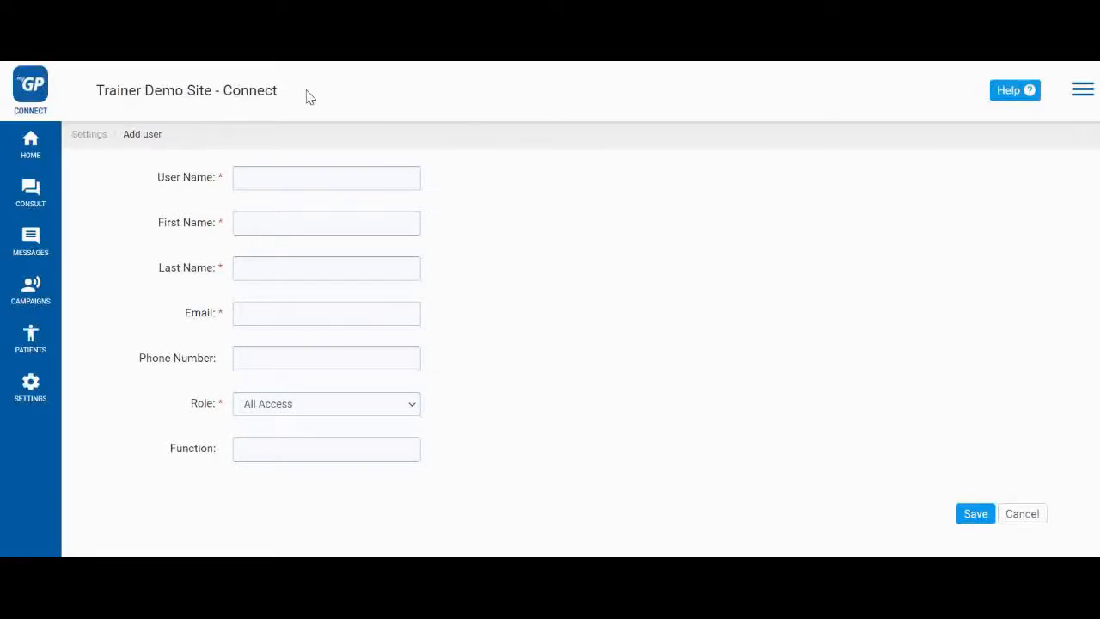
pyautogui.click(326, 177)
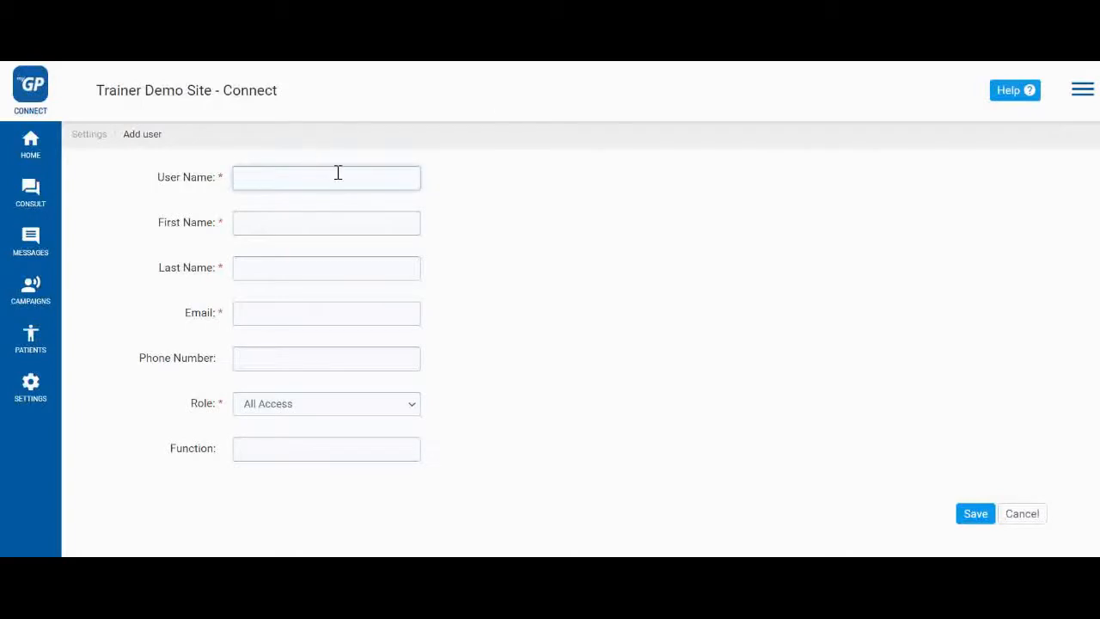
pyautogui.moveTo(509, 171)
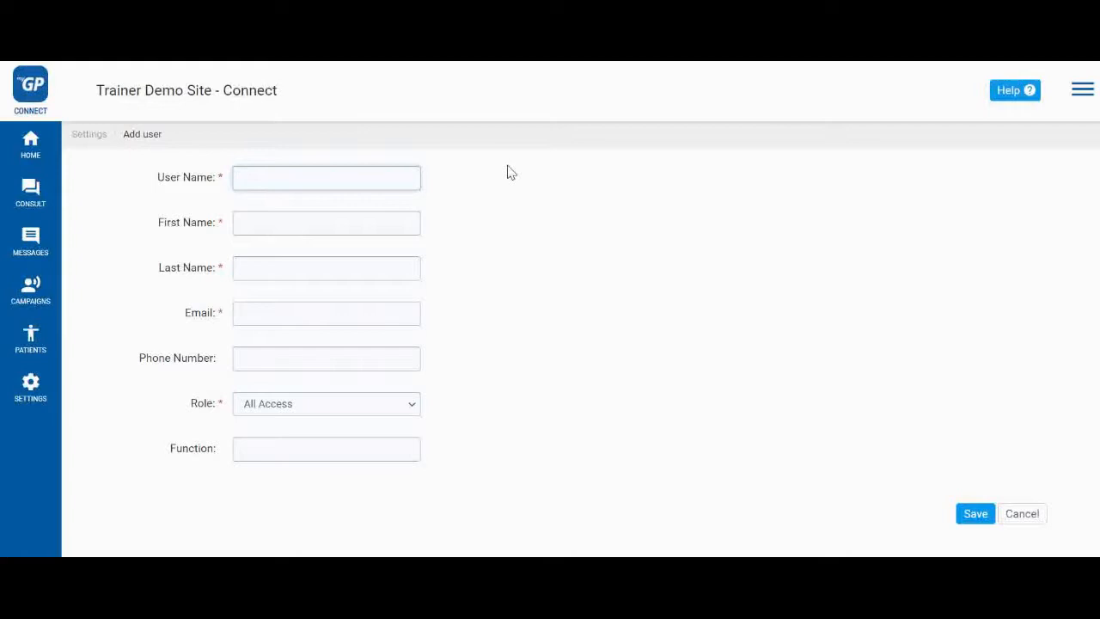
pyautogui.click(325, 177)
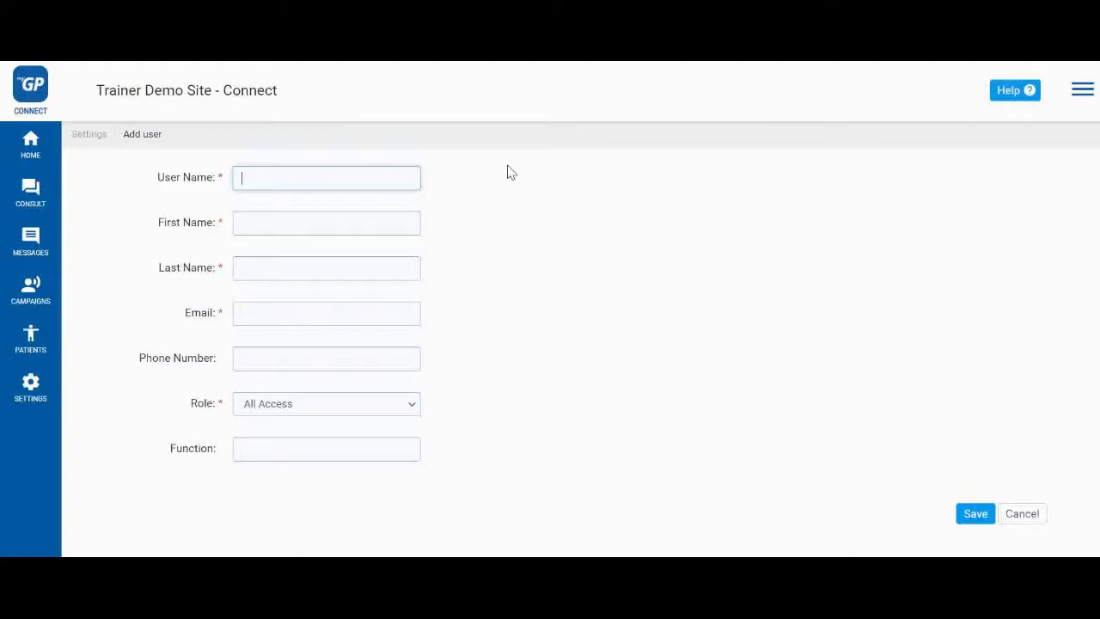
pyautogui.write('johndoe')
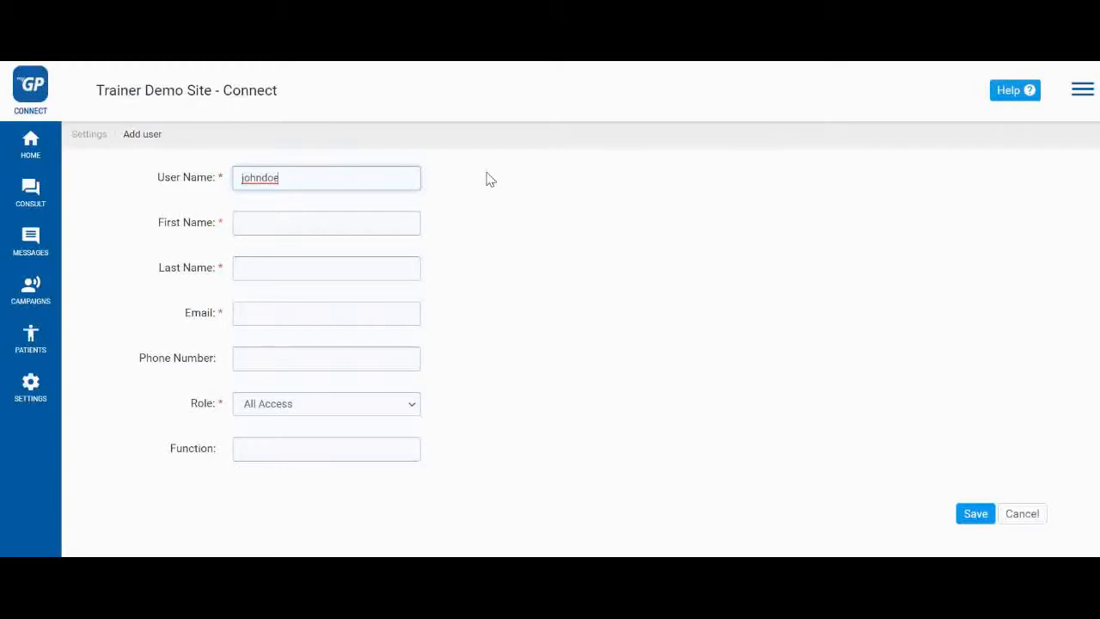
pyautogui.moveTo(505, 189)
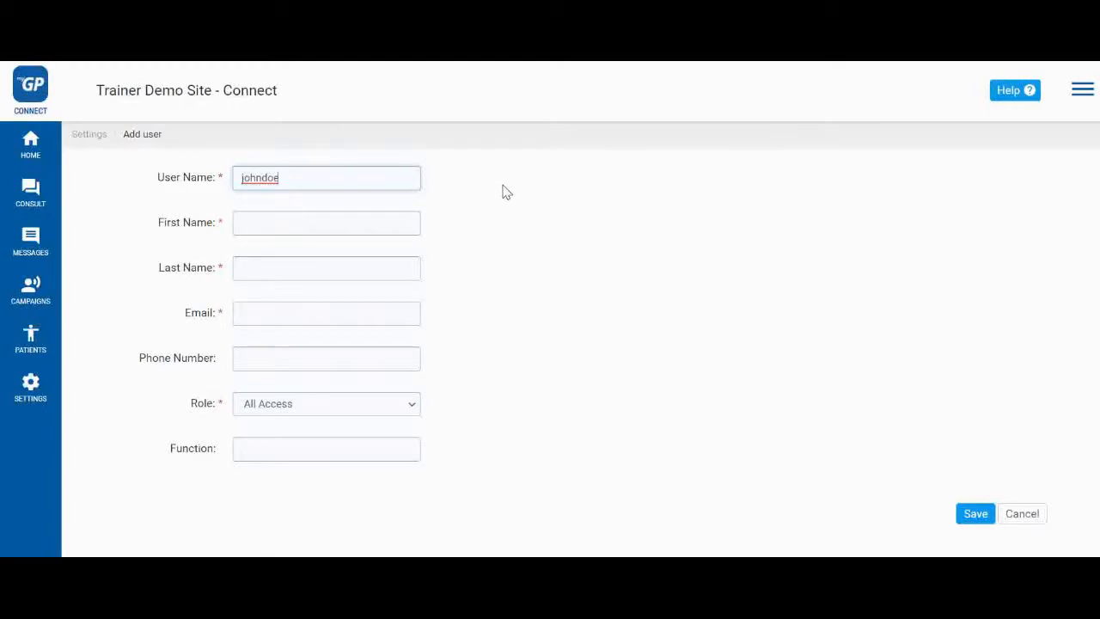
pyautogui.click(325, 221)
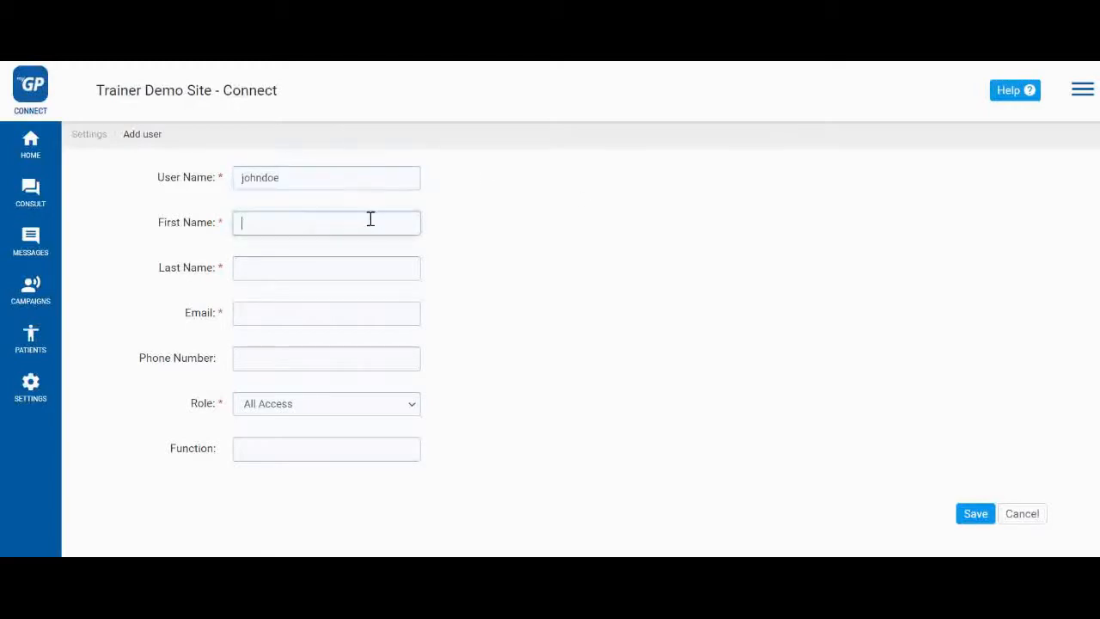
pyautogui.write('John')
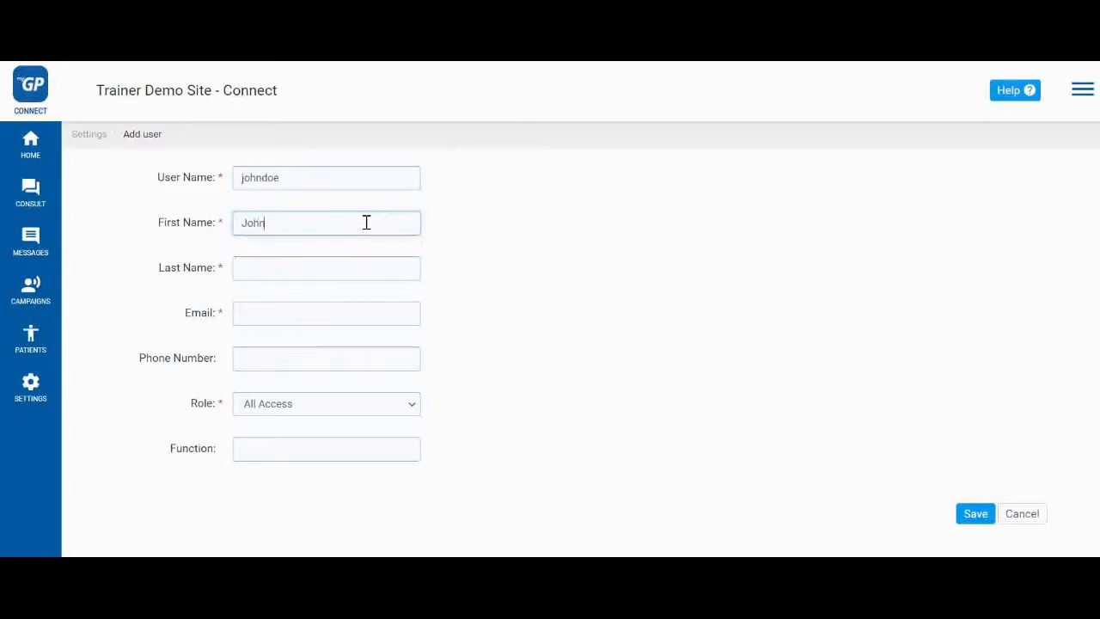
pyautogui.click(325, 267)
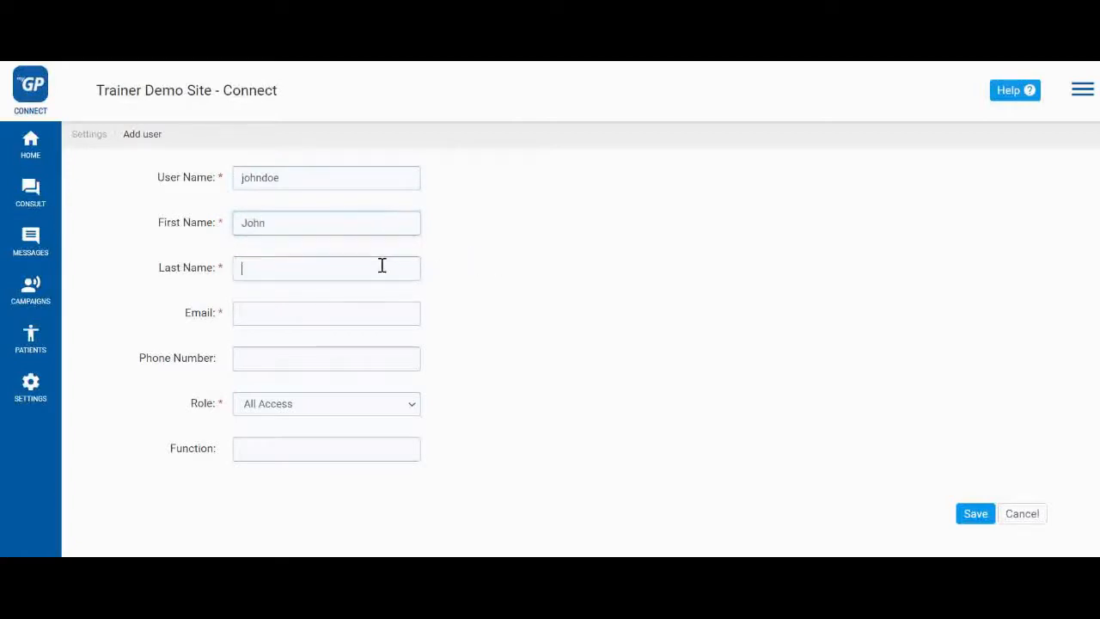
pyautogui.write('Doe')
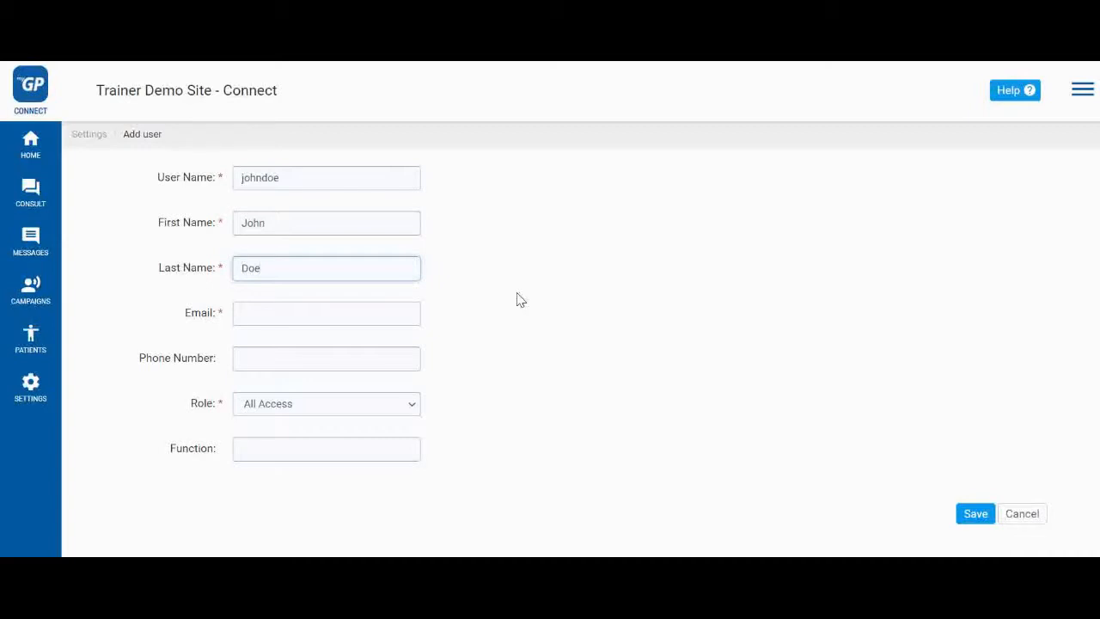
pyautogui.click(326, 312)
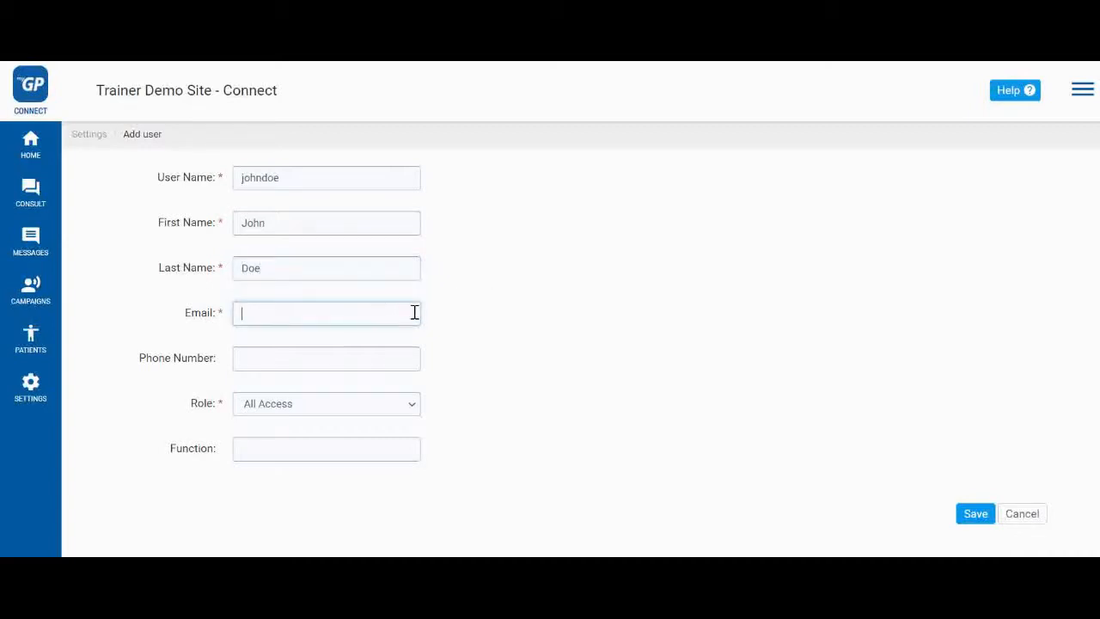
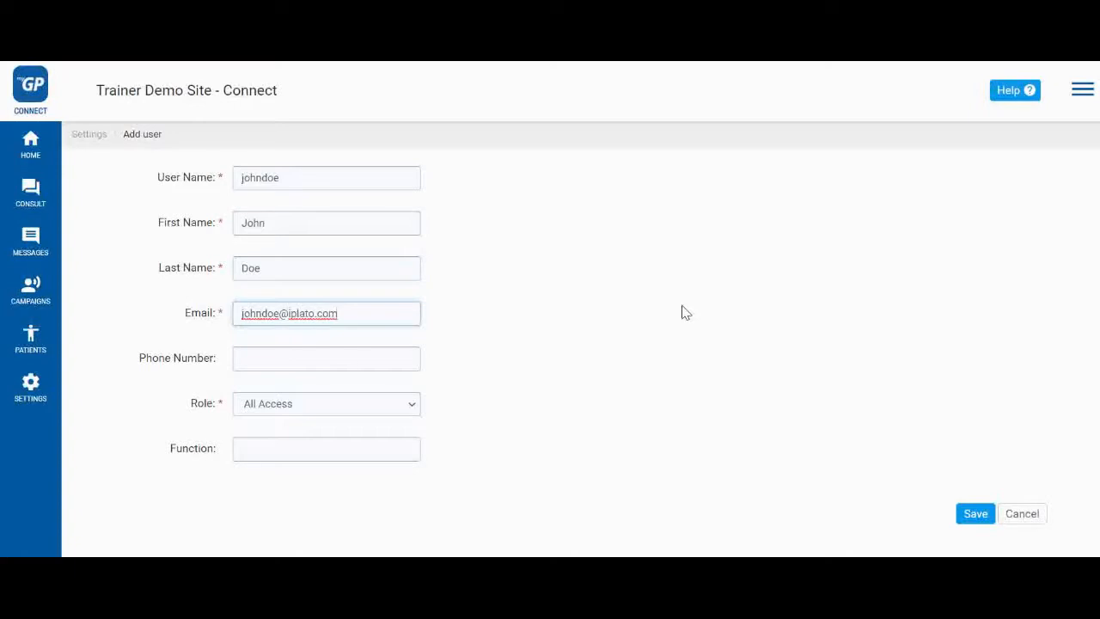
pyautogui.moveTo(634, 285)
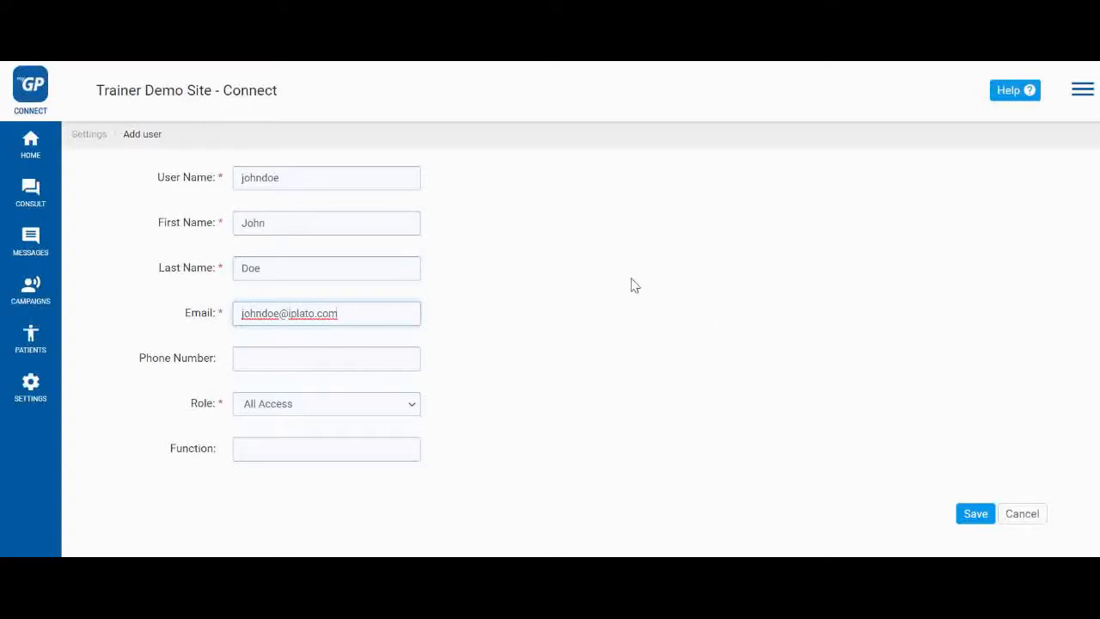
pyautogui.moveTo(508, 336)
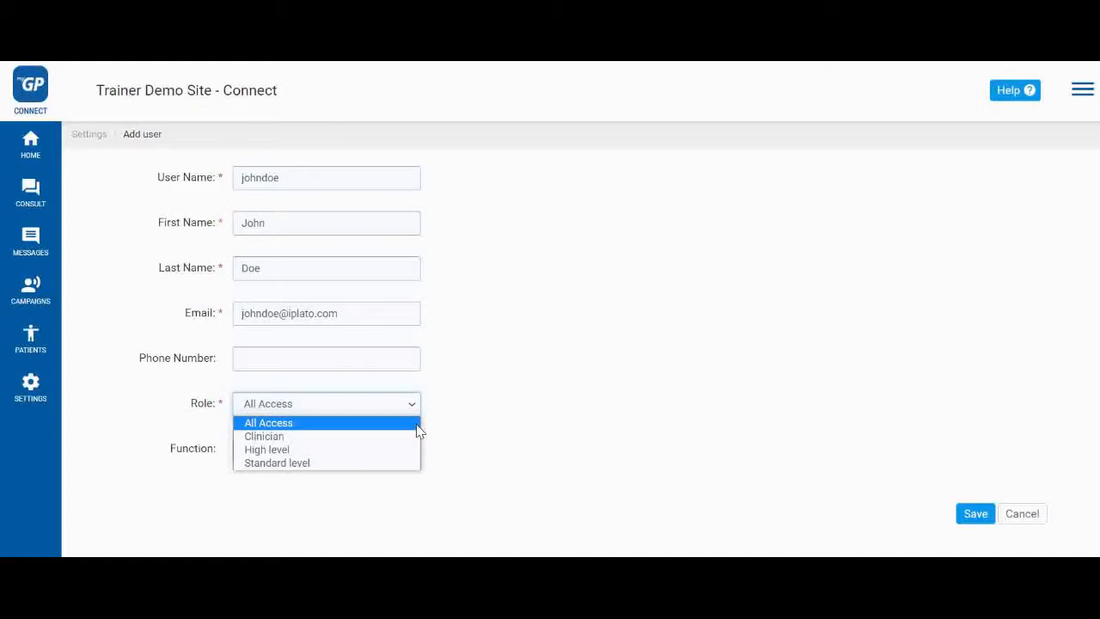
# - Give John Doe the All Access role and save the new user
pyautogui.click(269, 421)
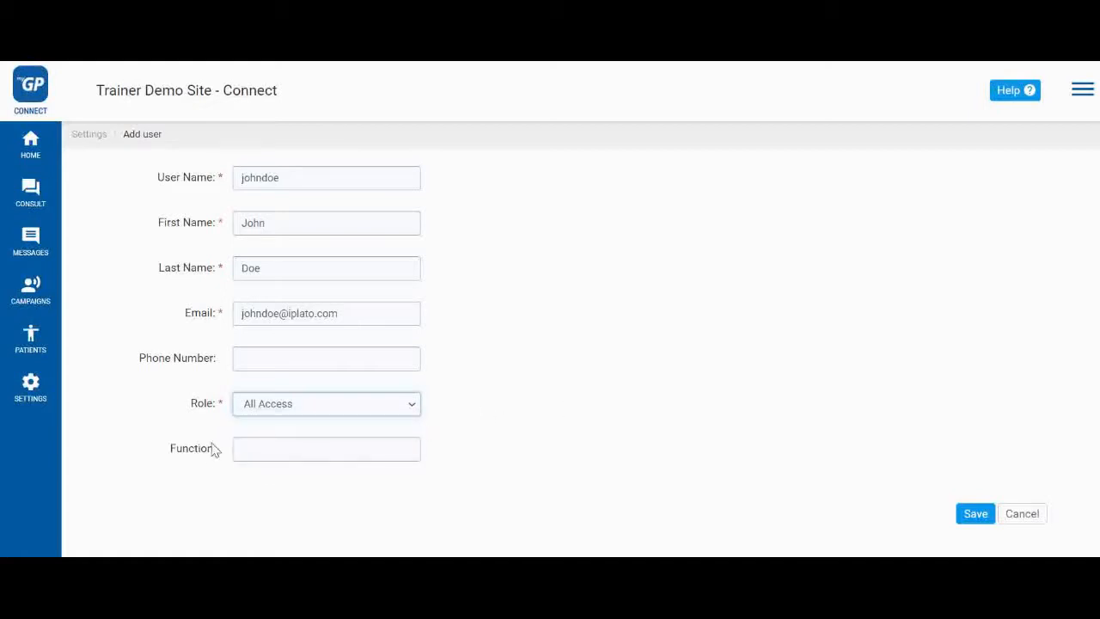
pyautogui.moveTo(670, 416)
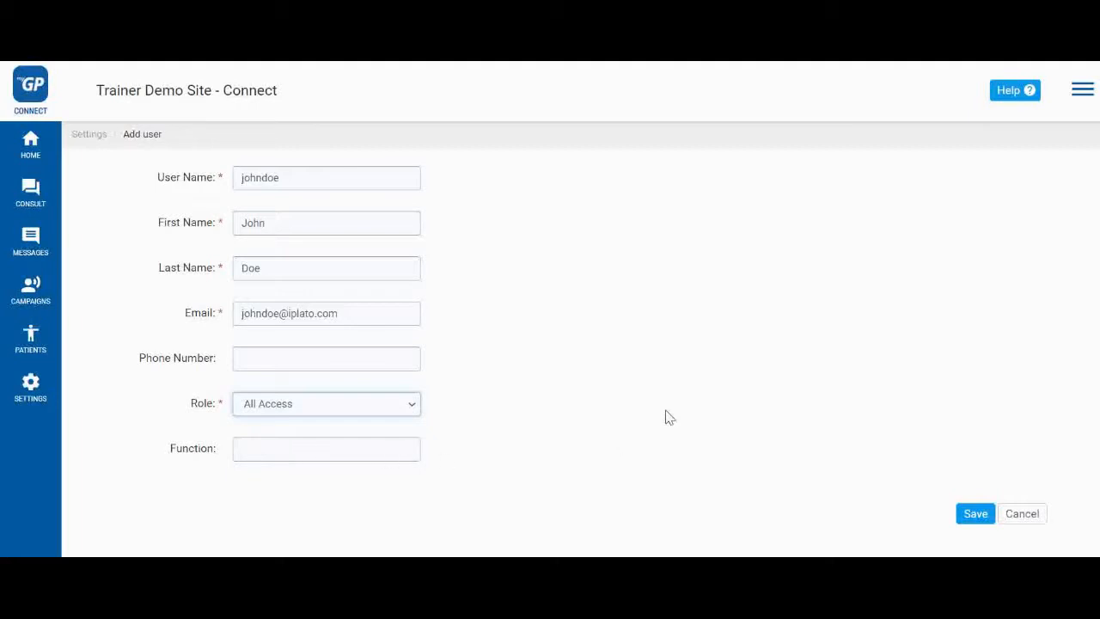
pyautogui.moveTo(648, 409)
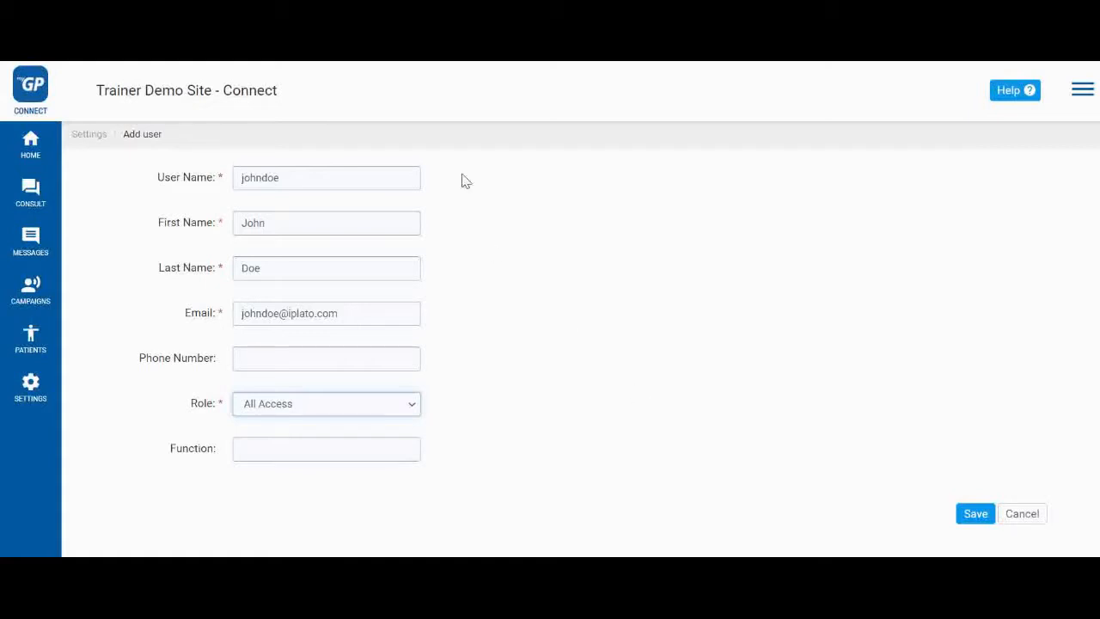
pyautogui.moveTo(231, 255)
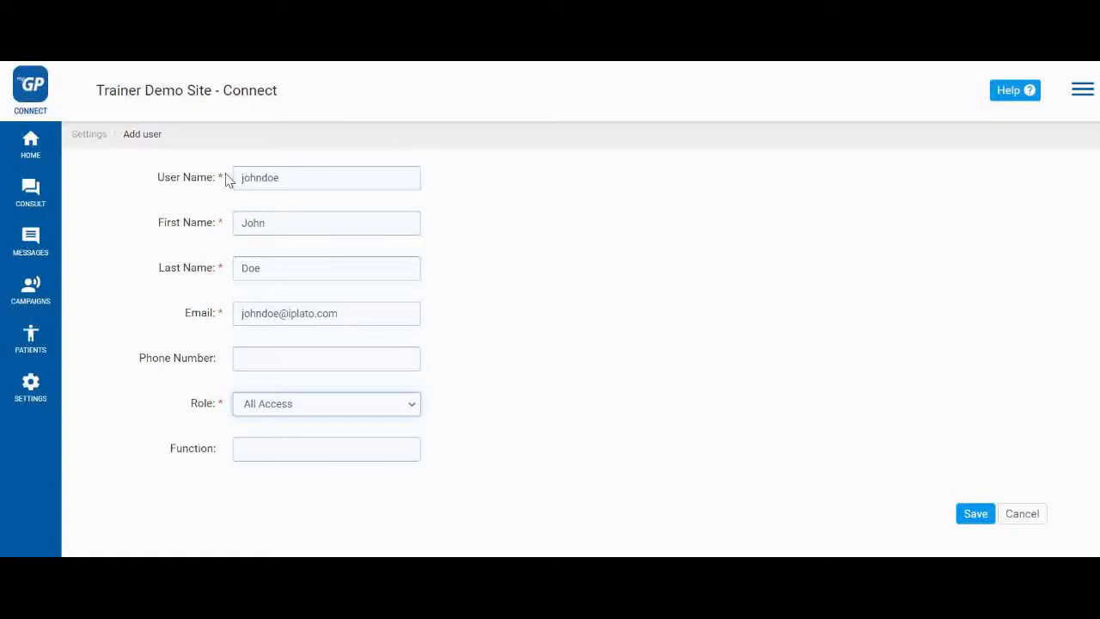
pyautogui.moveTo(226, 414)
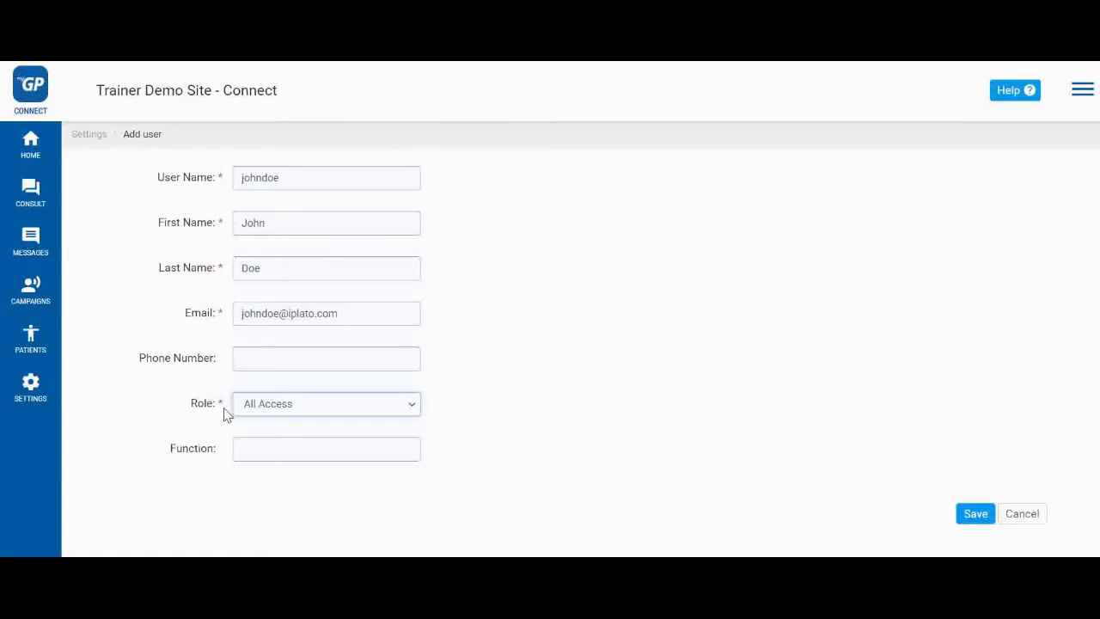
pyautogui.moveTo(891, 344)
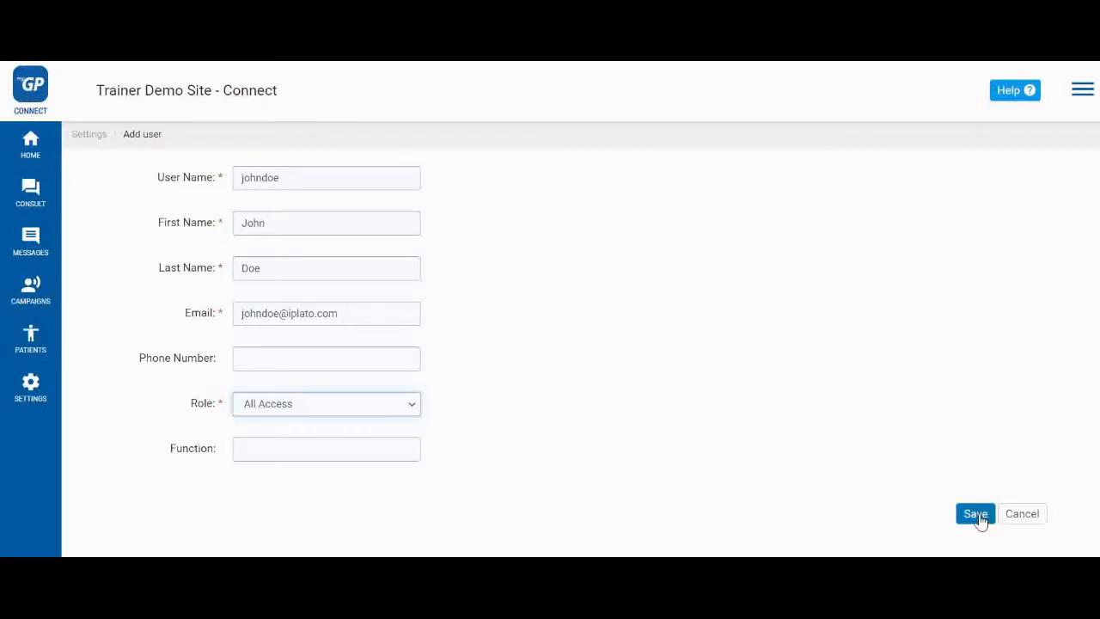
pyautogui.click(974, 513)
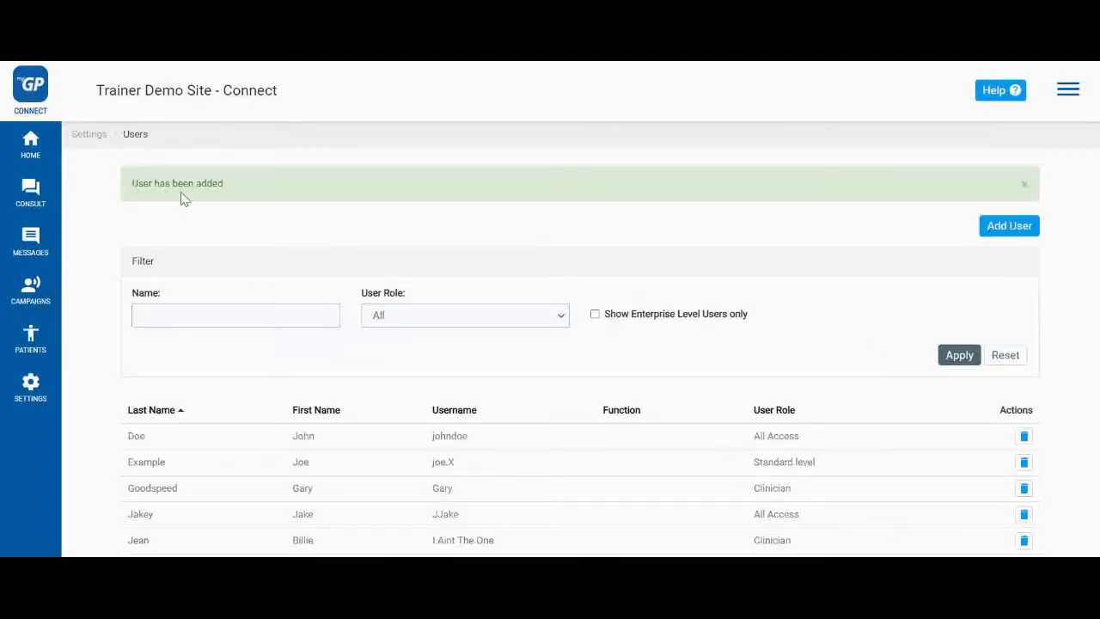
# - Scroll the 11-entry Users list to view John Doe listed first as All Access
pyautogui.scroll(-3)
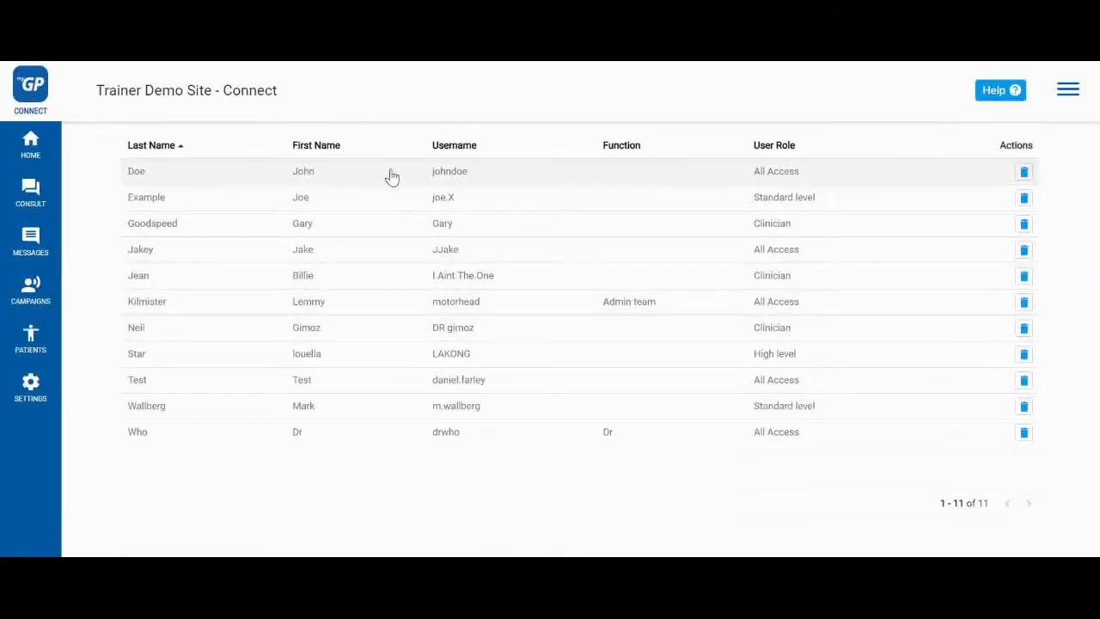
pyautogui.moveTo(865, 173)
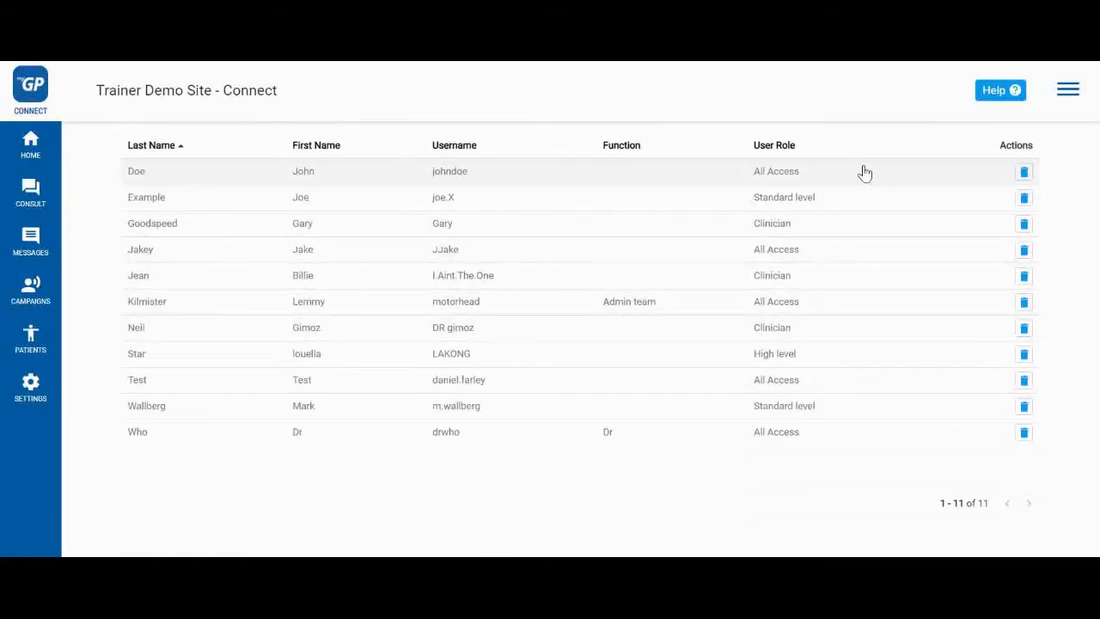
pyautogui.moveTo(1081, 222)
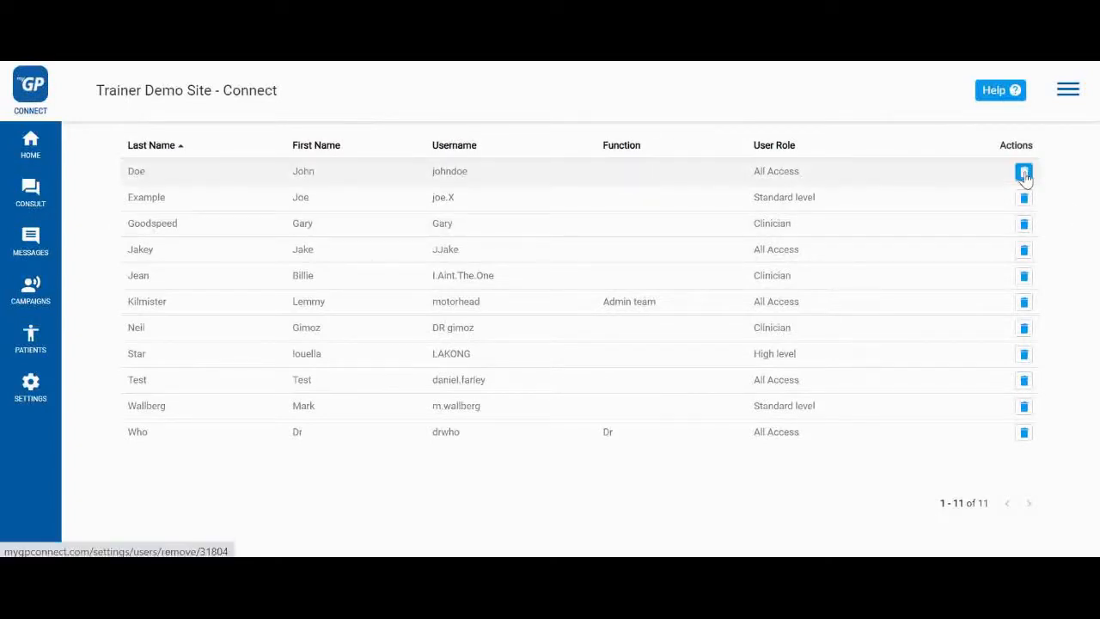
# - Delete user John Doe and confirm the removal
pyautogui.click(1023, 171)
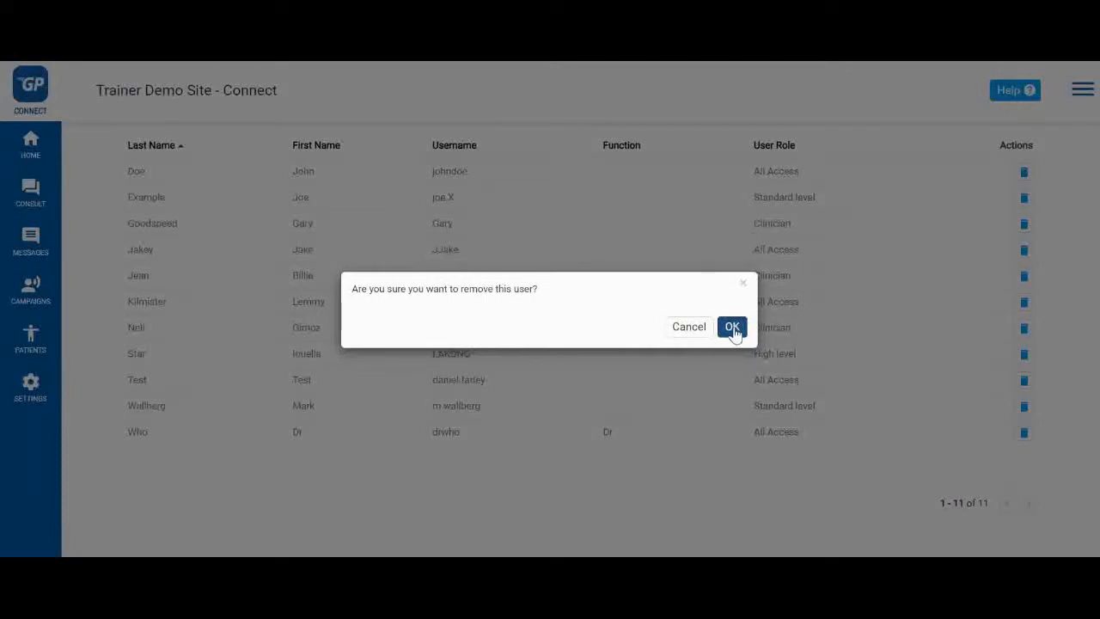
pyautogui.click(731, 327)
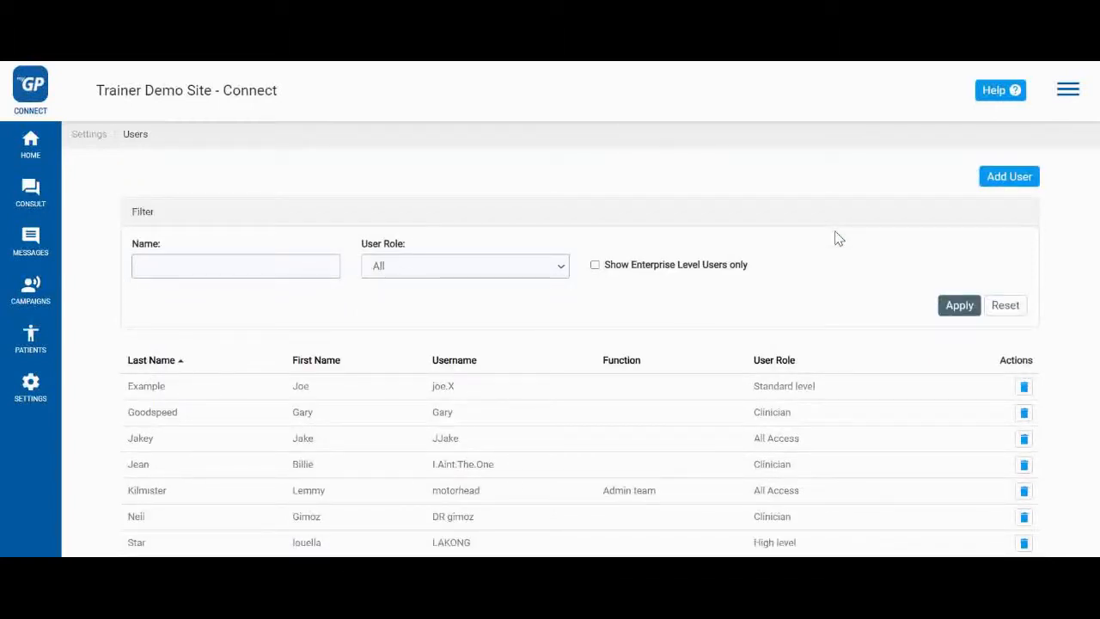
pyautogui.moveTo(834, 387)
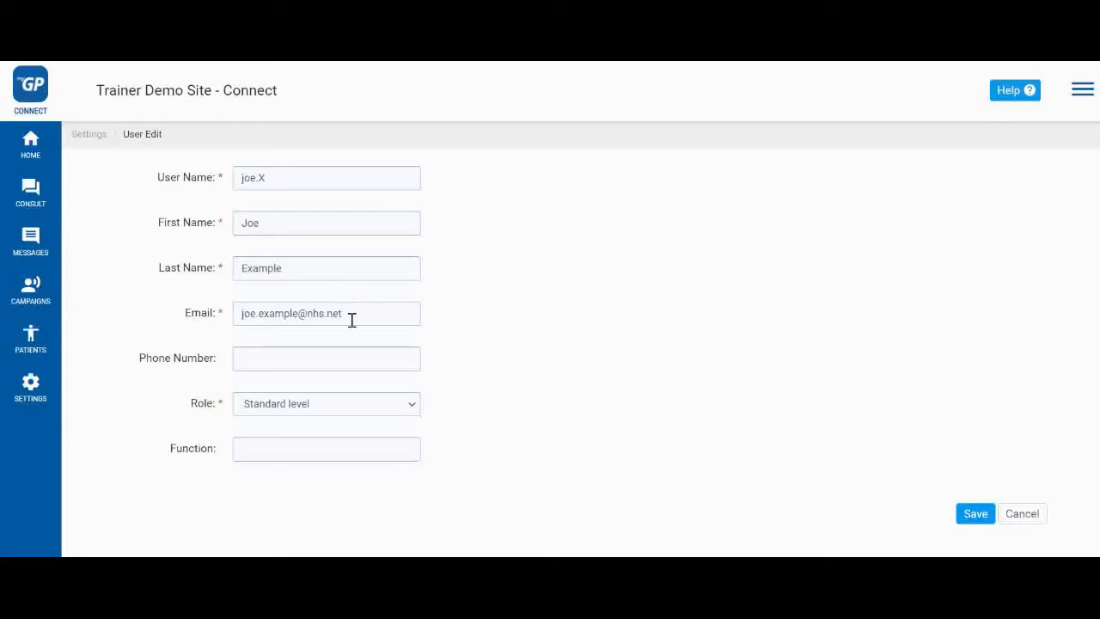
# - Change Joe Example's role to All Access and save the edit
pyautogui.click(326, 403)
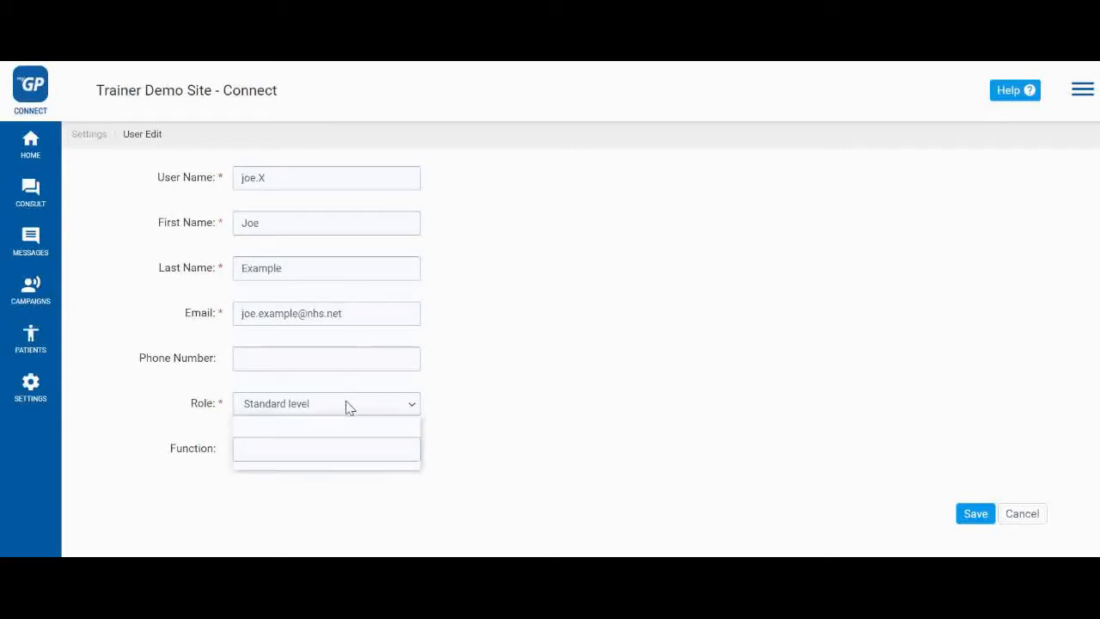
pyautogui.click(325, 403)
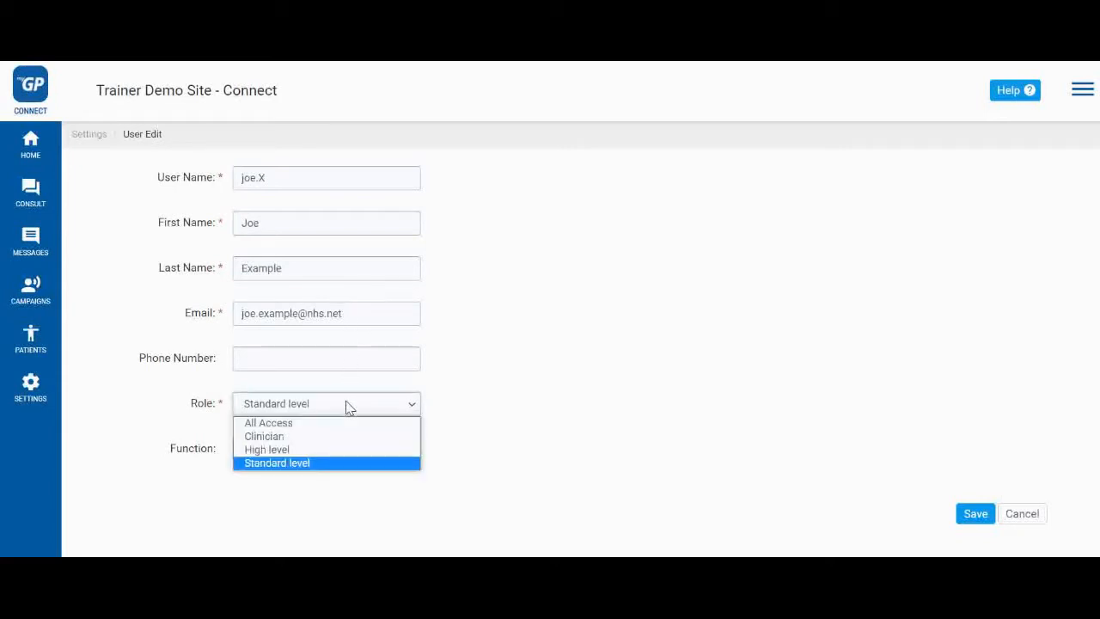
pyautogui.click(268, 421)
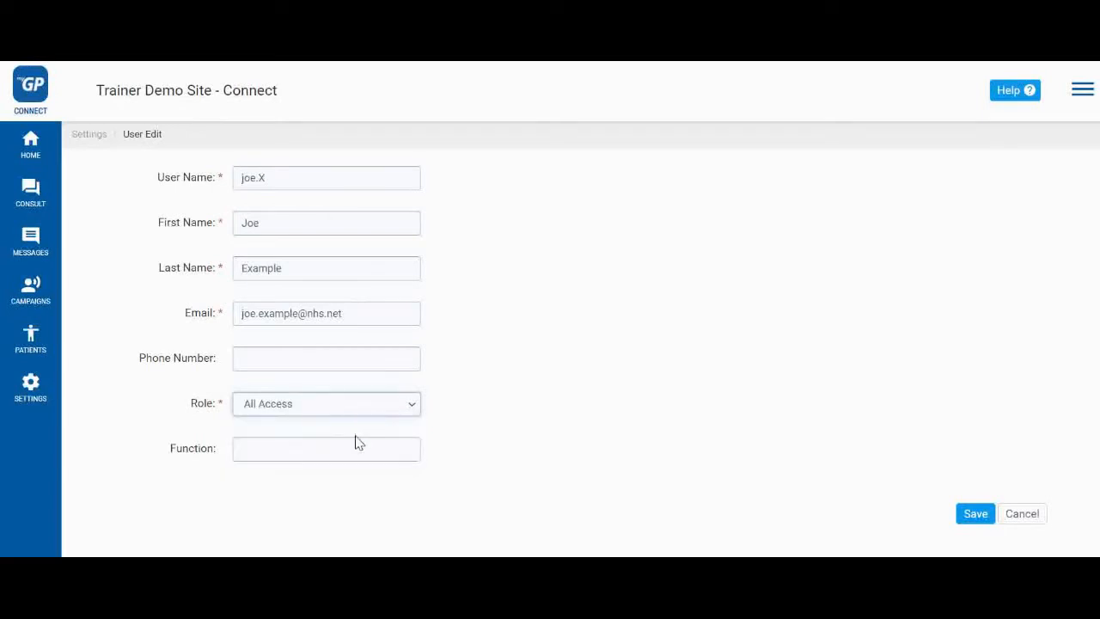
pyautogui.click(975, 513)
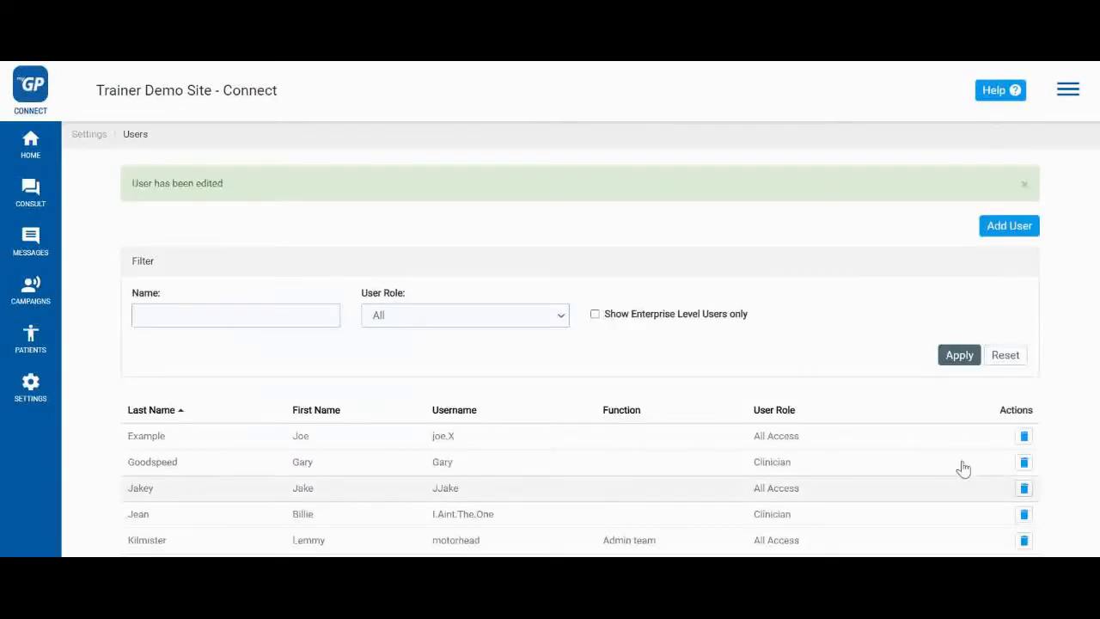
pyautogui.moveTo(892, 350)
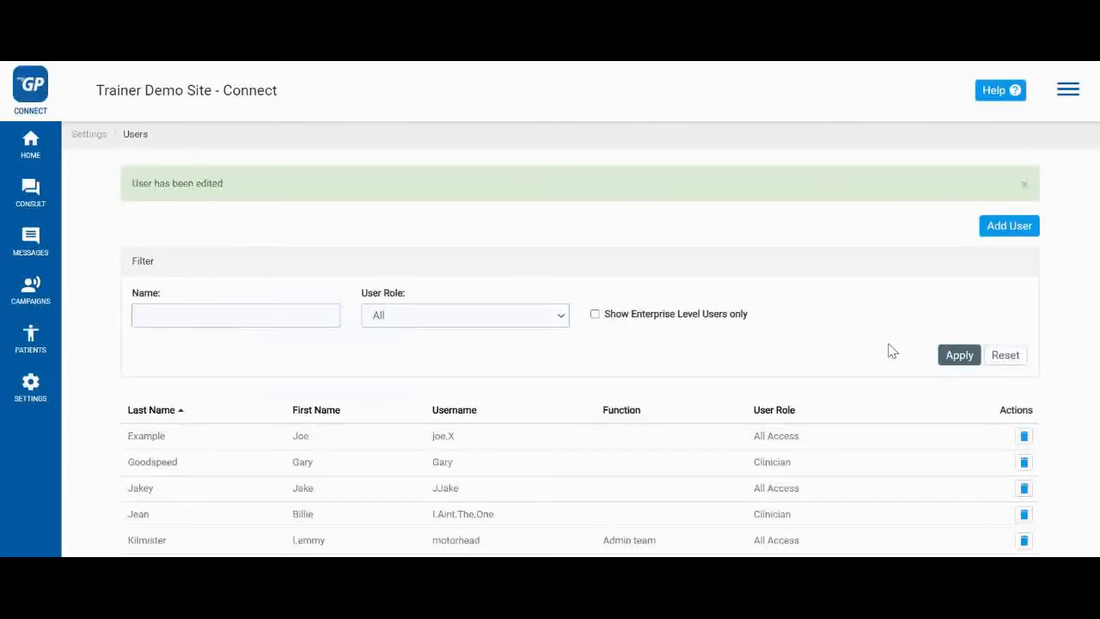